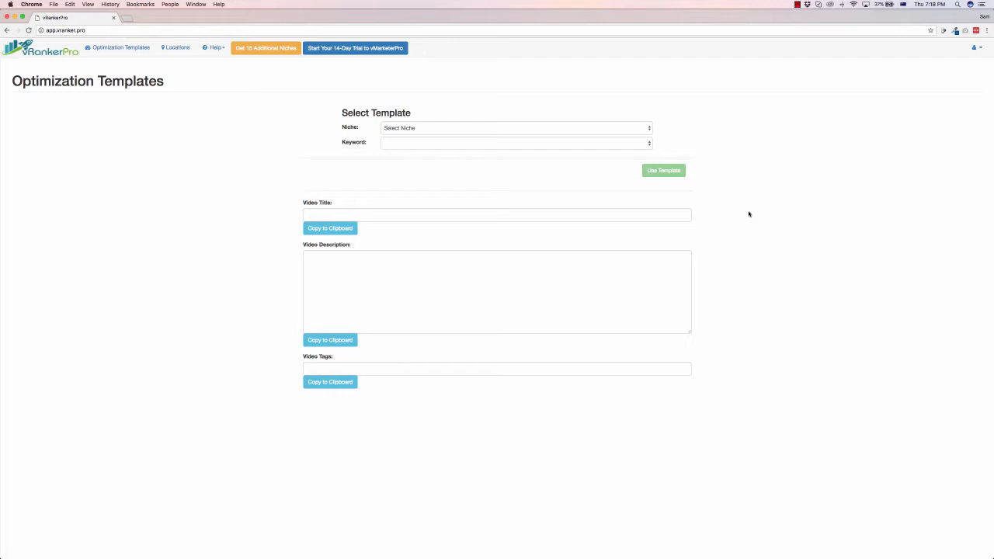
{"action": "mouse_move", "coordinate": [610, 138]}
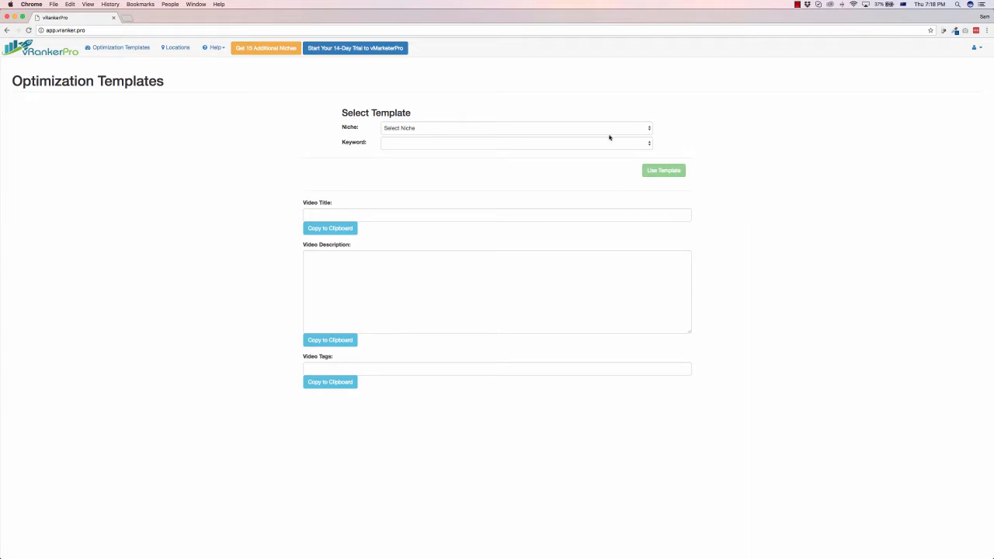
Browse the template niches without choosing one, then start a new entry on the Locations page.
{"action": "left_click", "coordinate": [515, 127]}
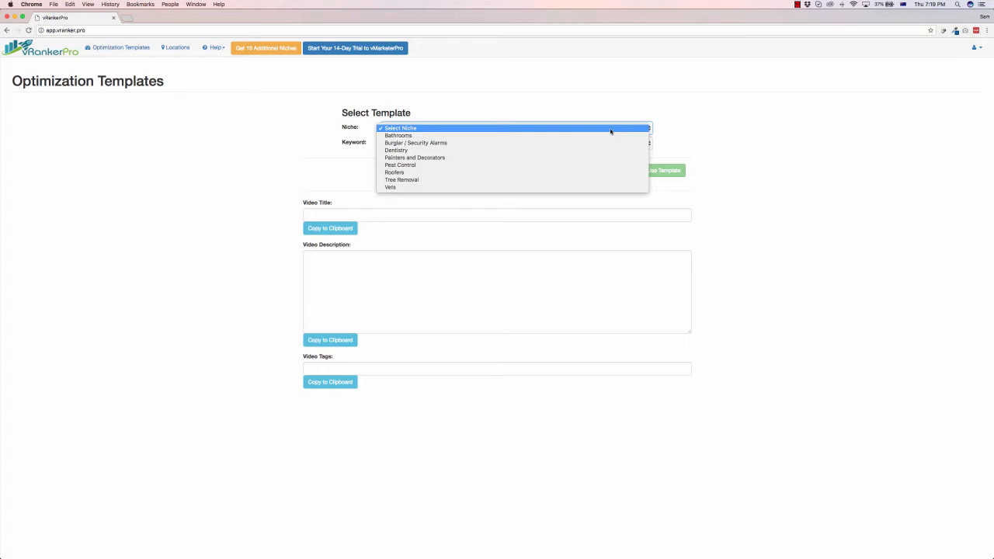
{"action": "mouse_move", "coordinate": [561, 134]}
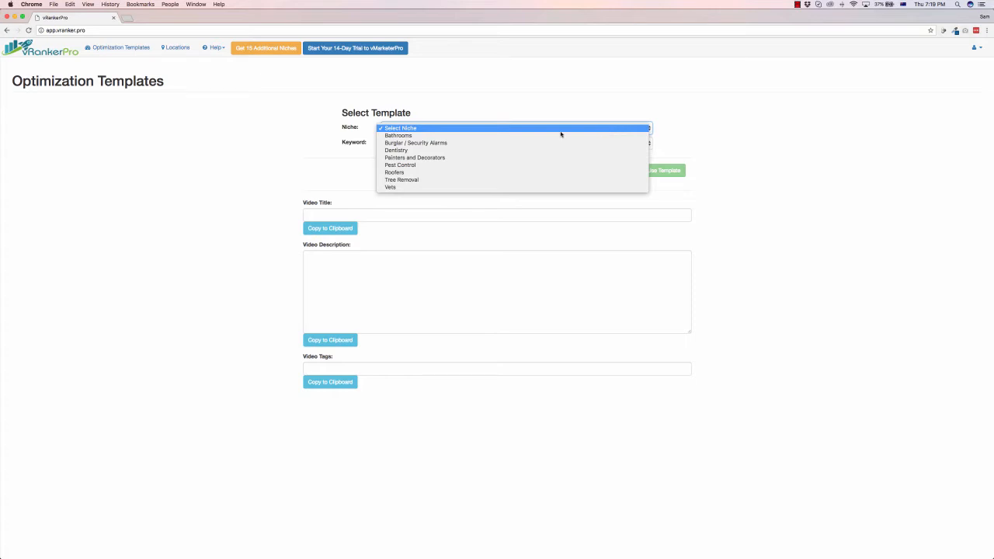
{"action": "left_click", "coordinate": [398, 127]}
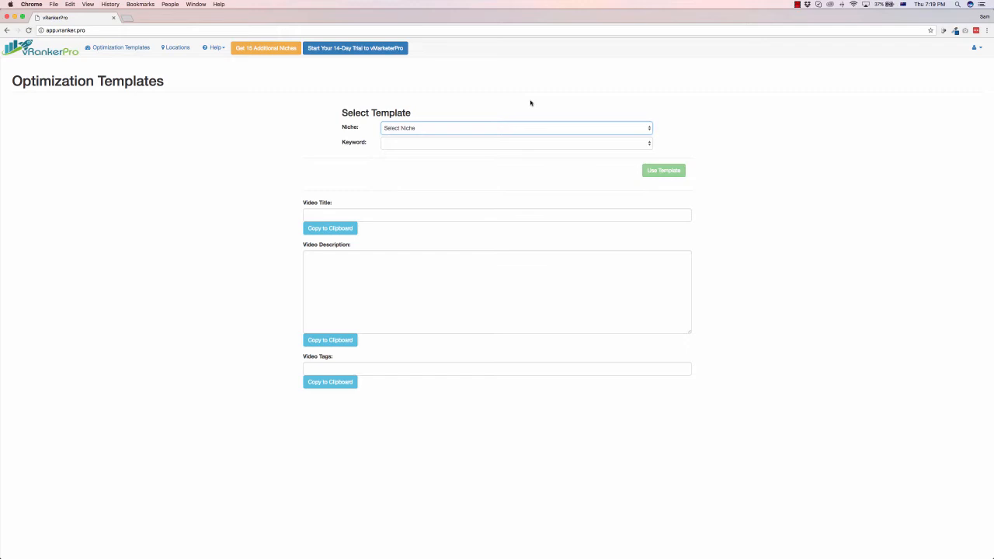
{"action": "mouse_move", "coordinate": [462, 233]}
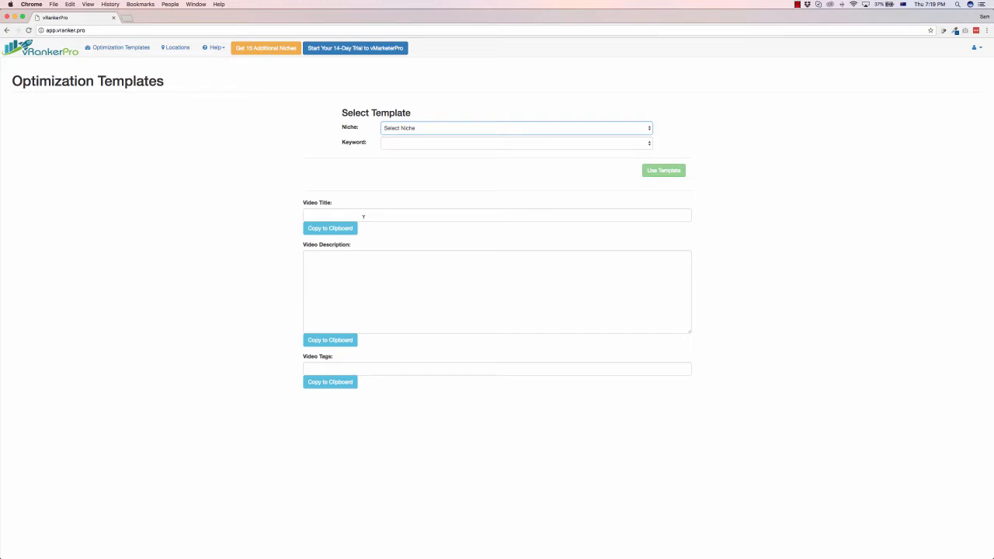
{"action": "mouse_move", "coordinate": [408, 213]}
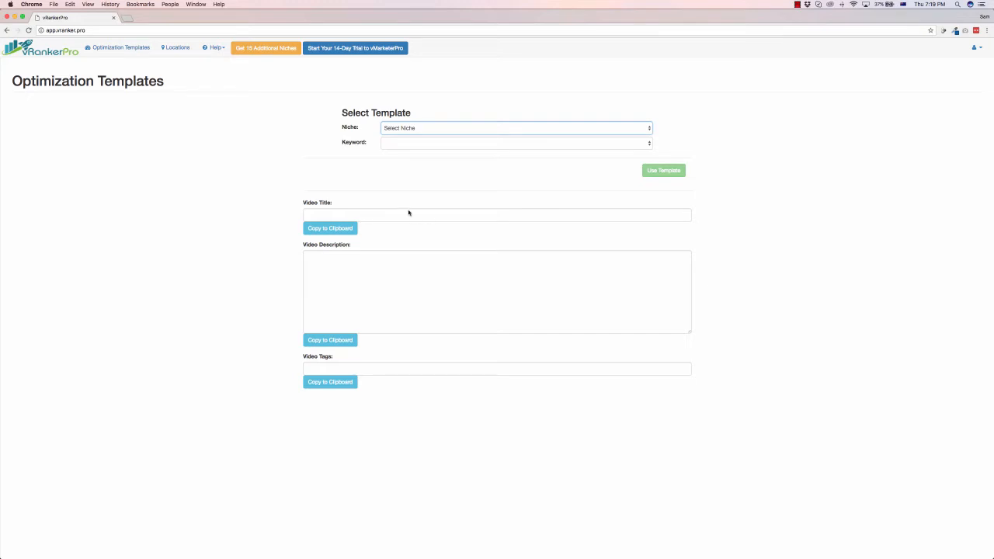
{"action": "left_click", "coordinate": [175, 47]}
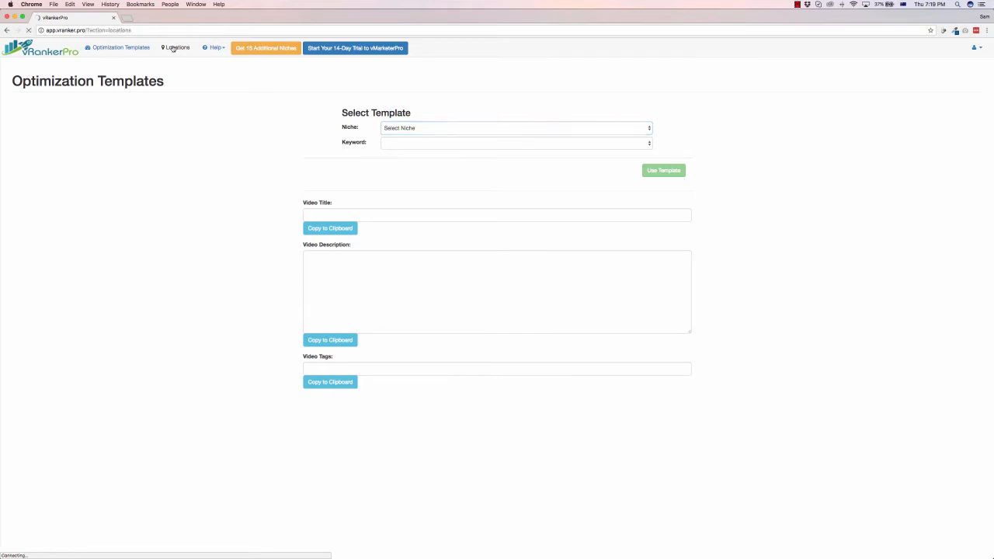
{"action": "left_click", "coordinate": [176, 47]}
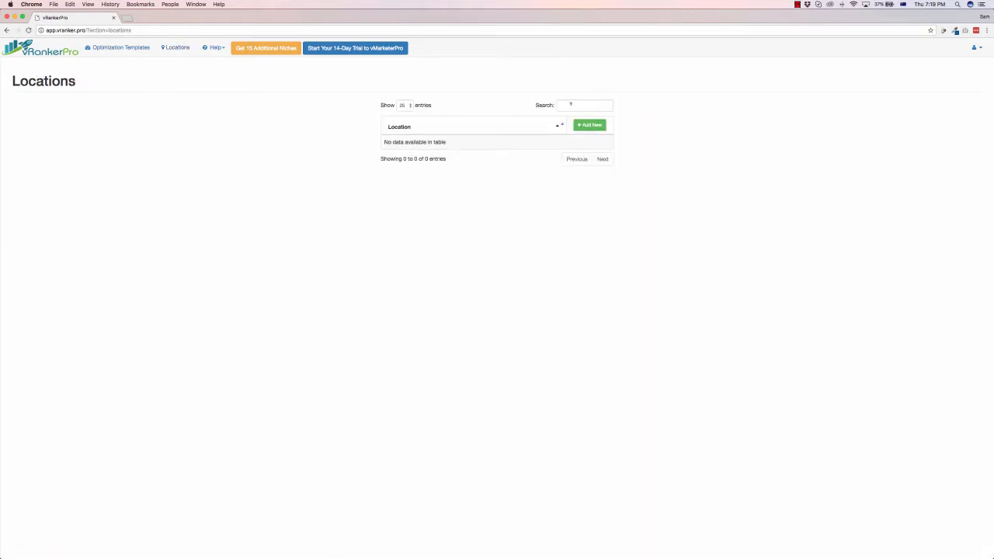
{"action": "left_click", "coordinate": [589, 125]}
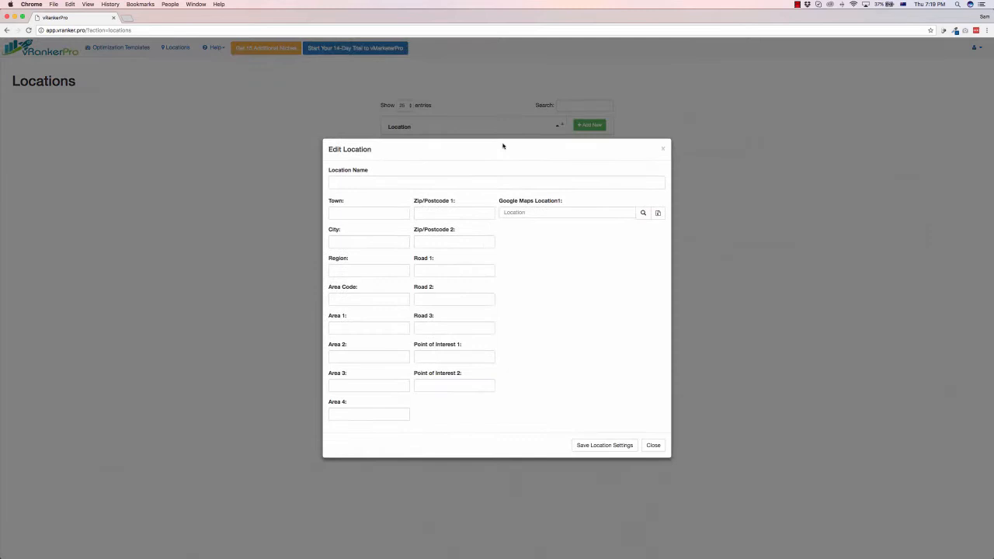
Enter Auckland as the Google Maps location and search for it.
{"action": "left_click", "coordinate": [496, 181]}
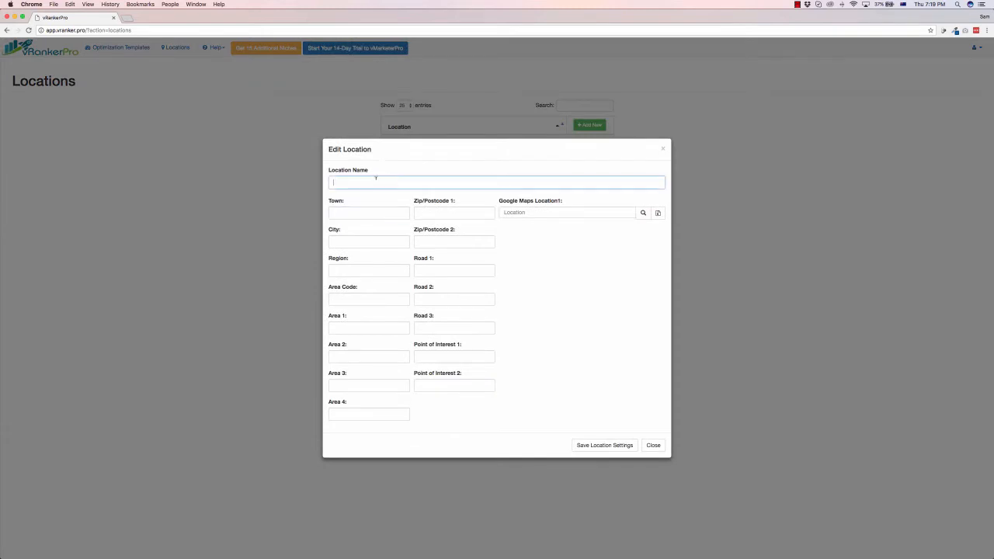
{"action": "left_click", "coordinate": [369, 242]}
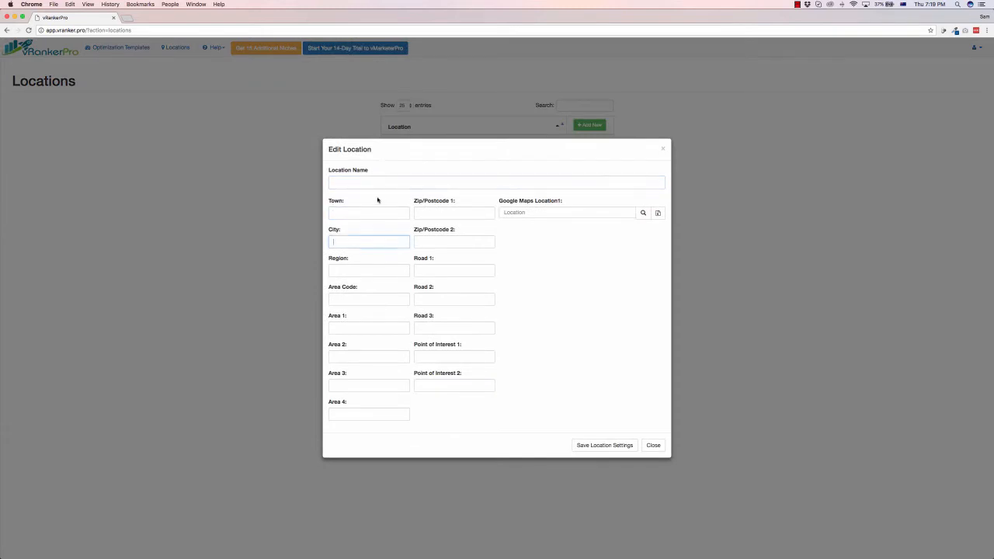
{"action": "left_click", "coordinate": [567, 212]}
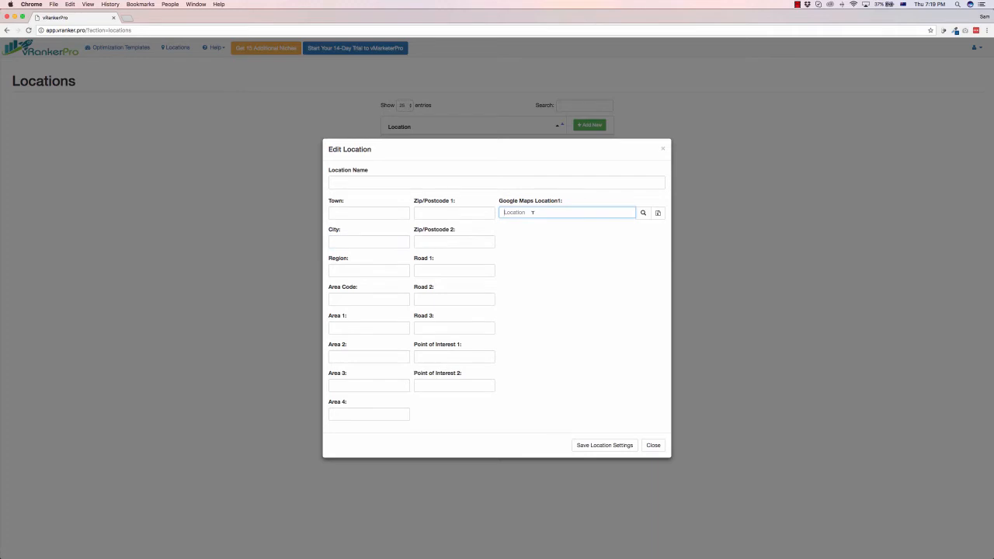
{"action": "type", "text": "Auckland"}
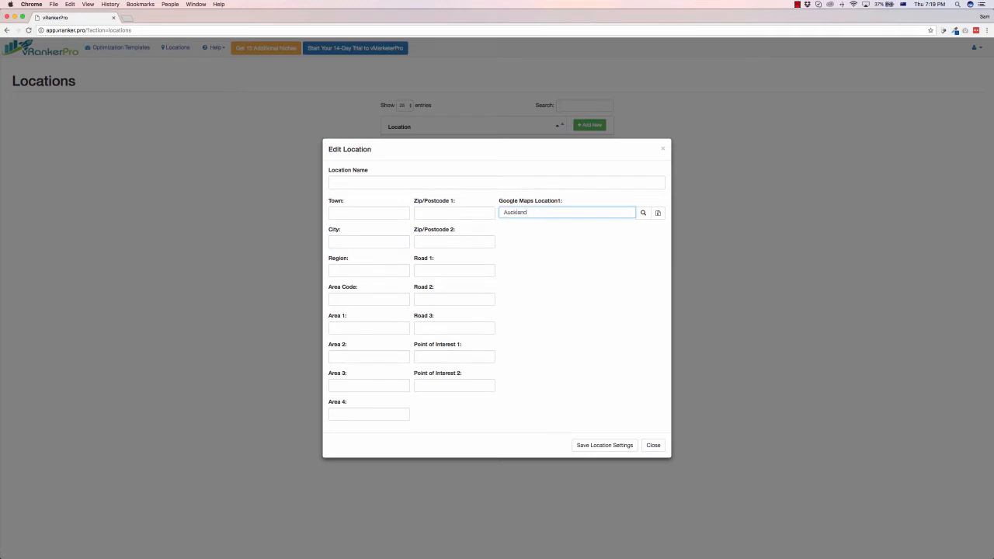
{"action": "left_click", "coordinate": [643, 213]}
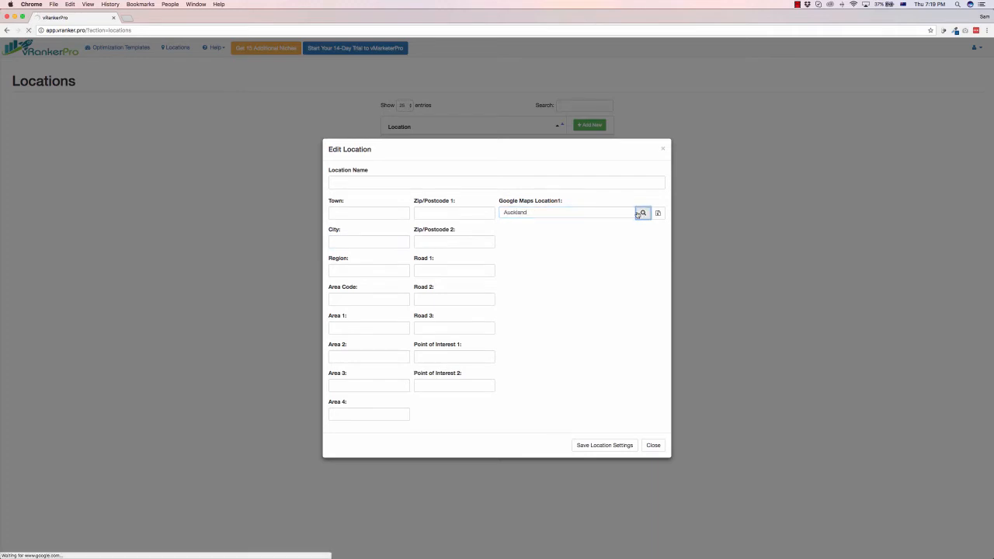
Fill in Auckland as the location name and town, with 'Auckland City' as the city.
{"action": "left_click", "coordinate": [642, 212]}
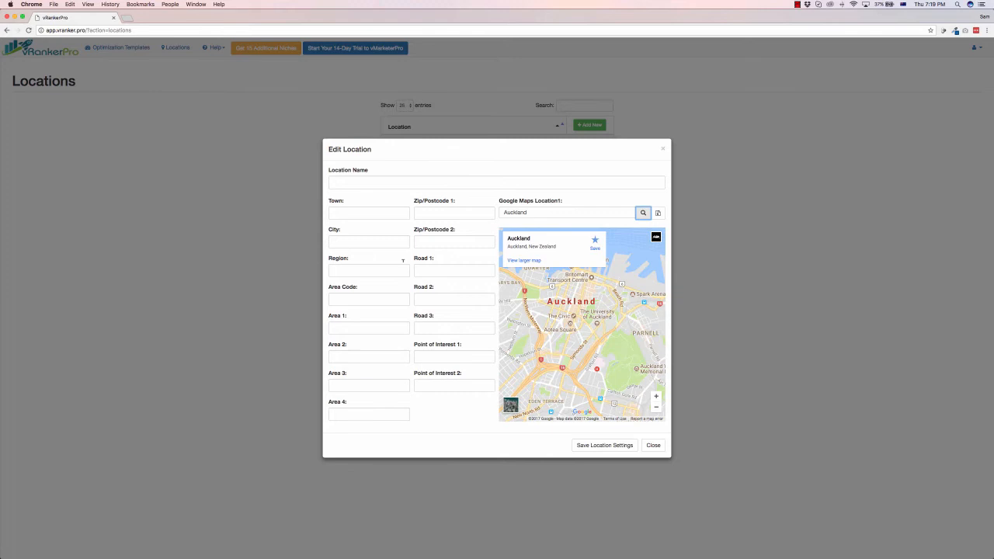
{"action": "type", "text": "Auck"}
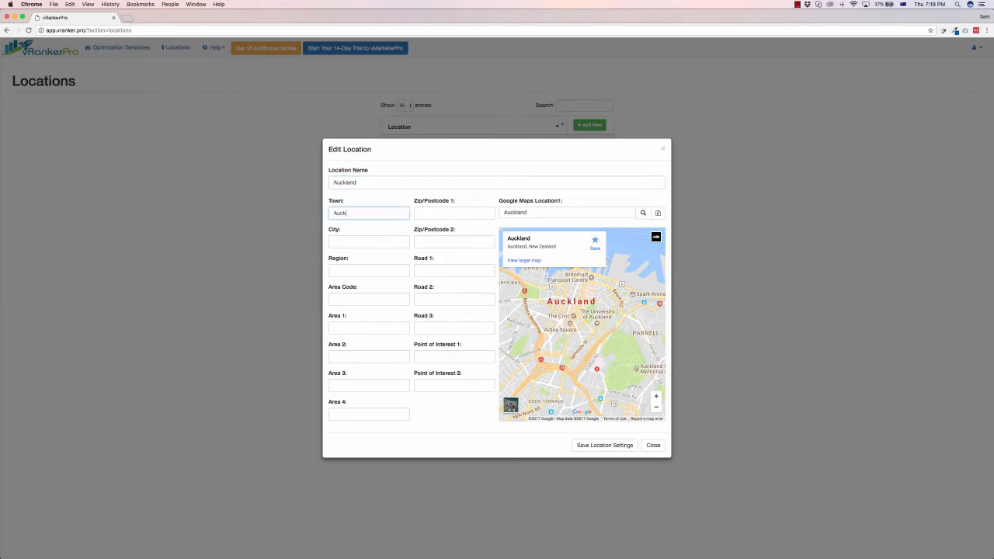
{"action": "left_click", "coordinate": [368, 241]}
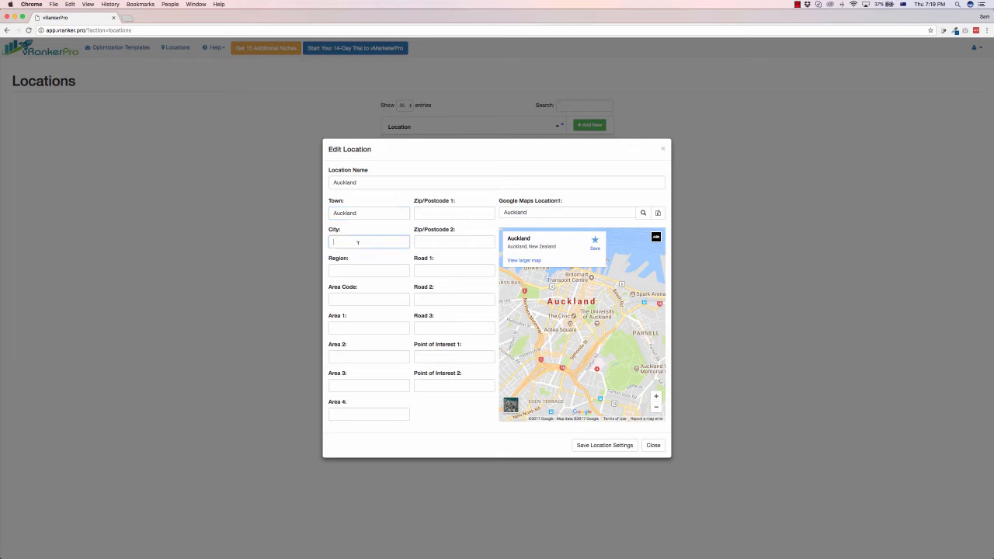
{"action": "type", "text": "Auckland City"}
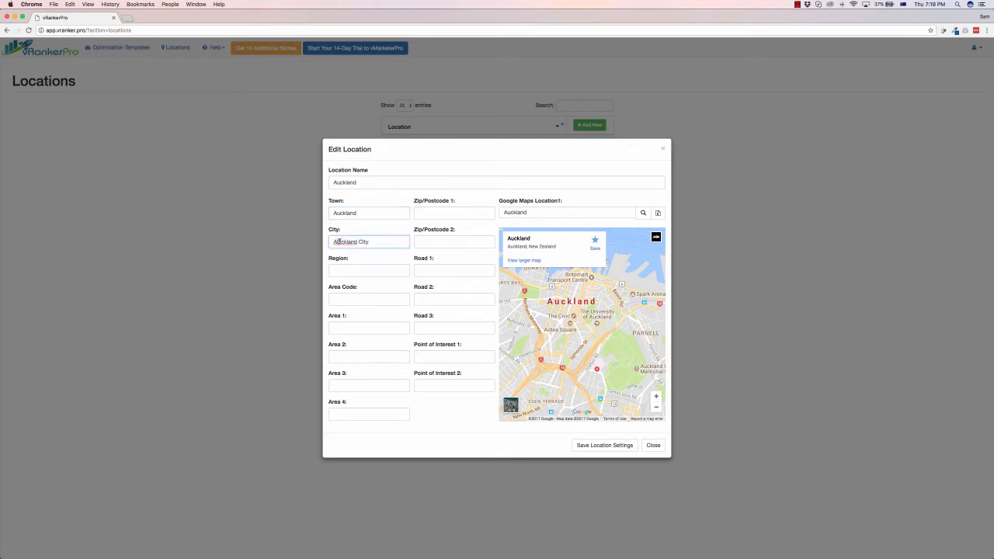
{"action": "left_click", "coordinate": [454, 213]}
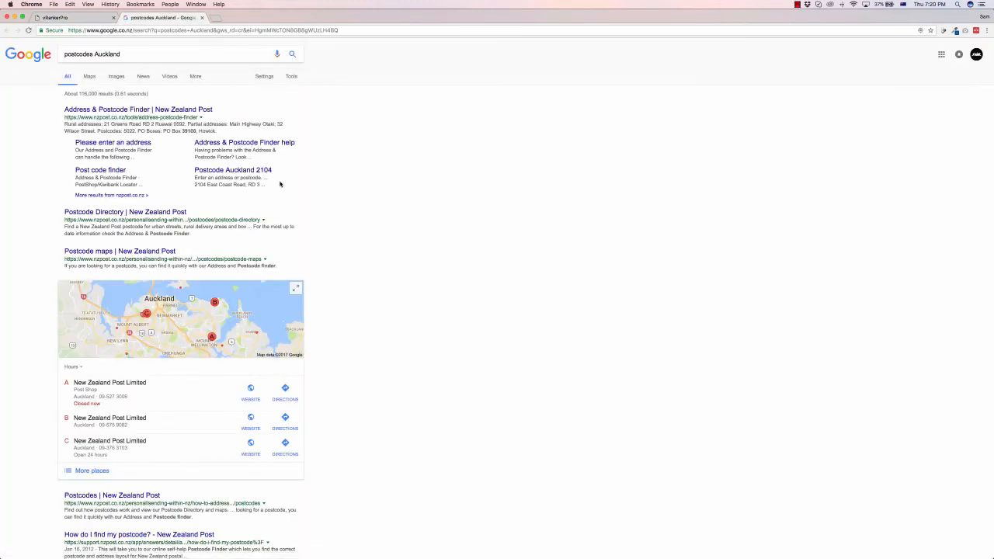
Scroll through Google's results for Auckland postcodes.
{"action": "scroll", "scroll_direction": "down", "scroll_amount": 3}
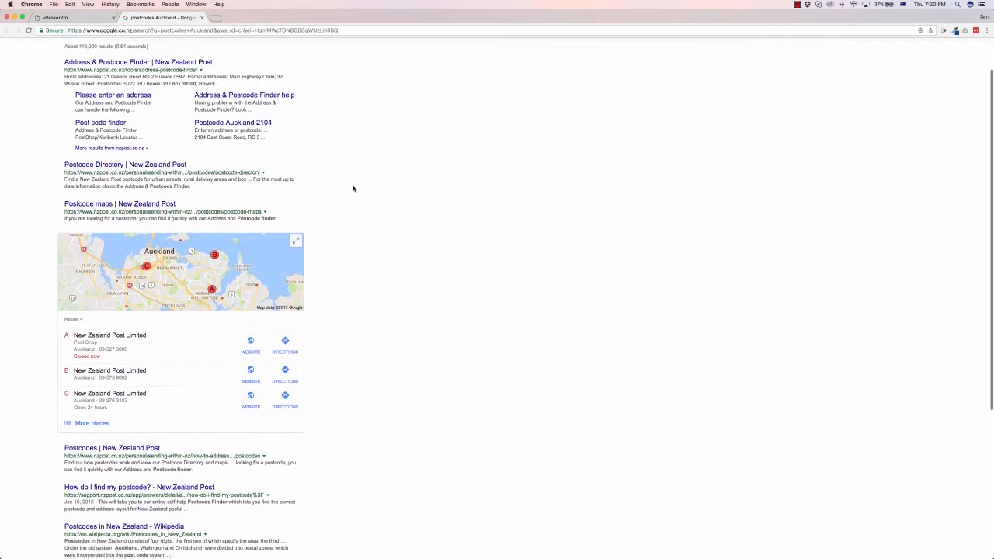
{"action": "scroll", "scroll_direction": "down", "scroll_amount": 3}
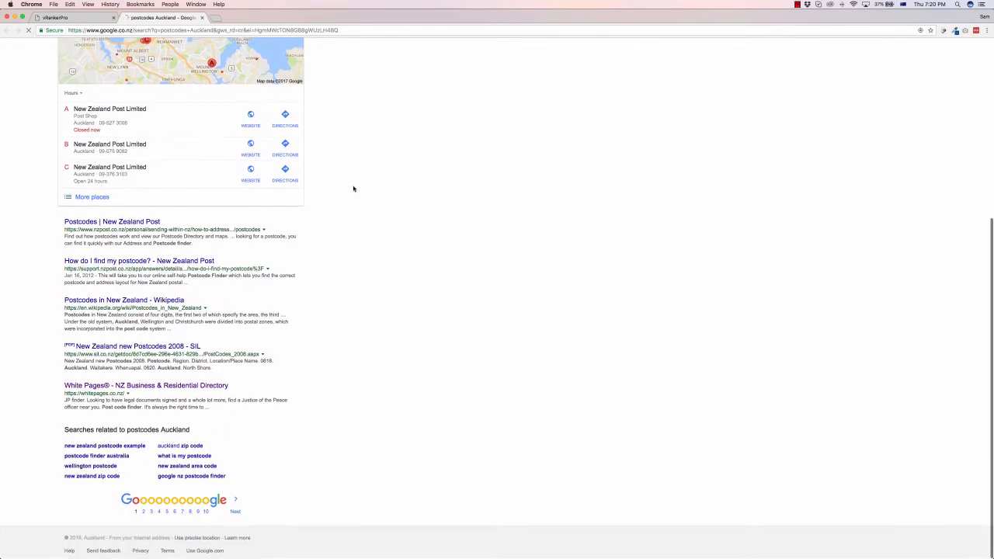
{"action": "scroll", "scroll_direction": "up", "scroll_amount": 3}
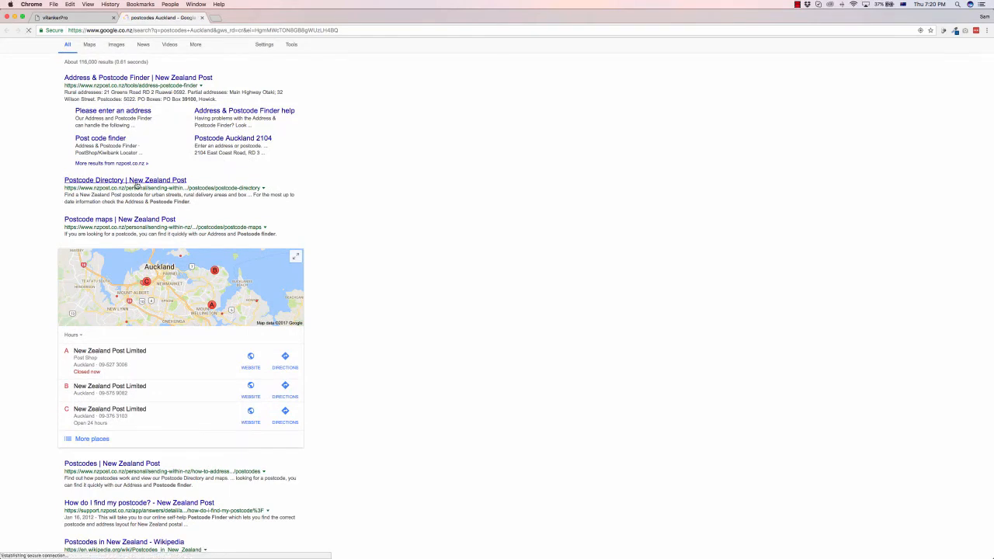
Open New Zealand Post's postcode directory and its Auckland Region street directory PDF.
{"action": "left_click", "coordinate": [125, 179]}
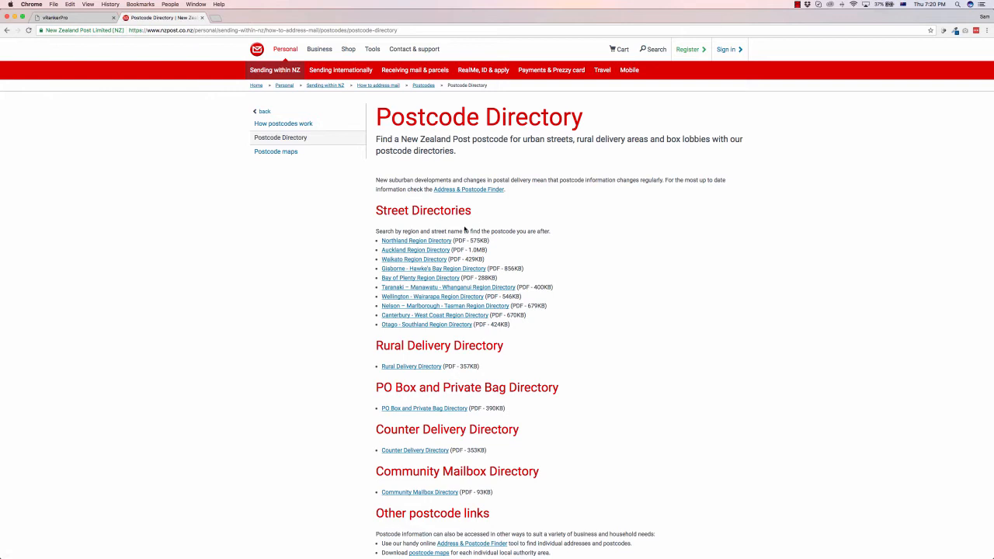
{"action": "mouse_move", "coordinate": [439, 216]}
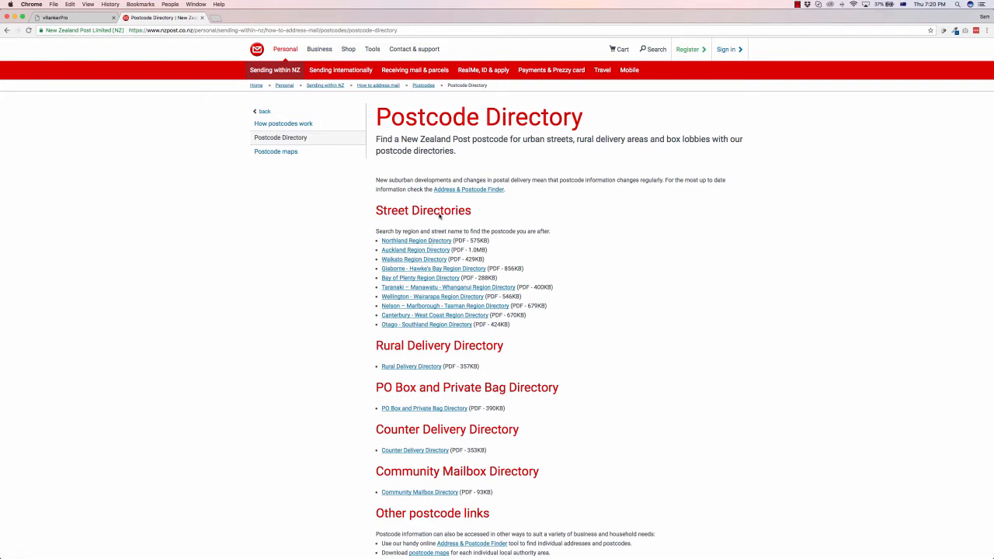
{"action": "mouse_move", "coordinate": [428, 254]}
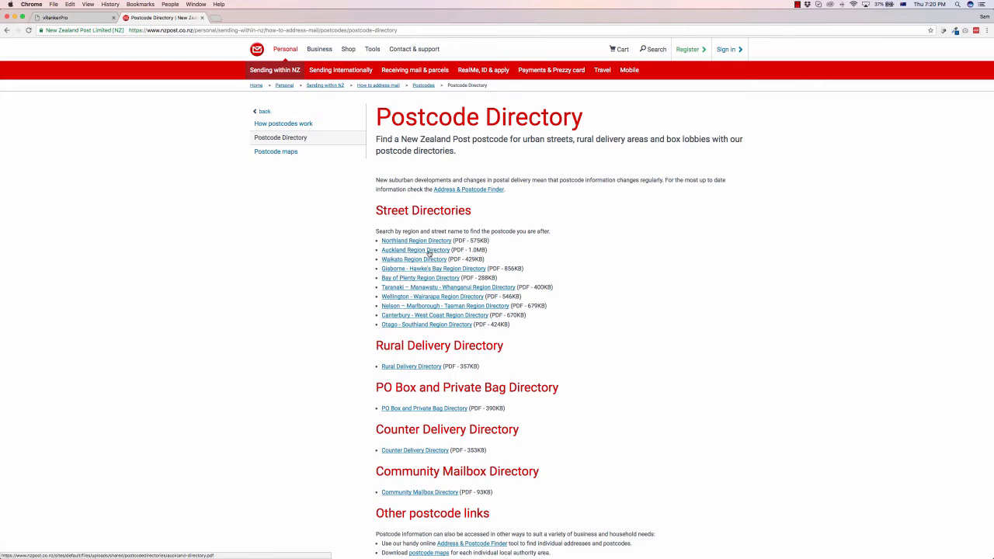
{"action": "left_click", "coordinate": [414, 250]}
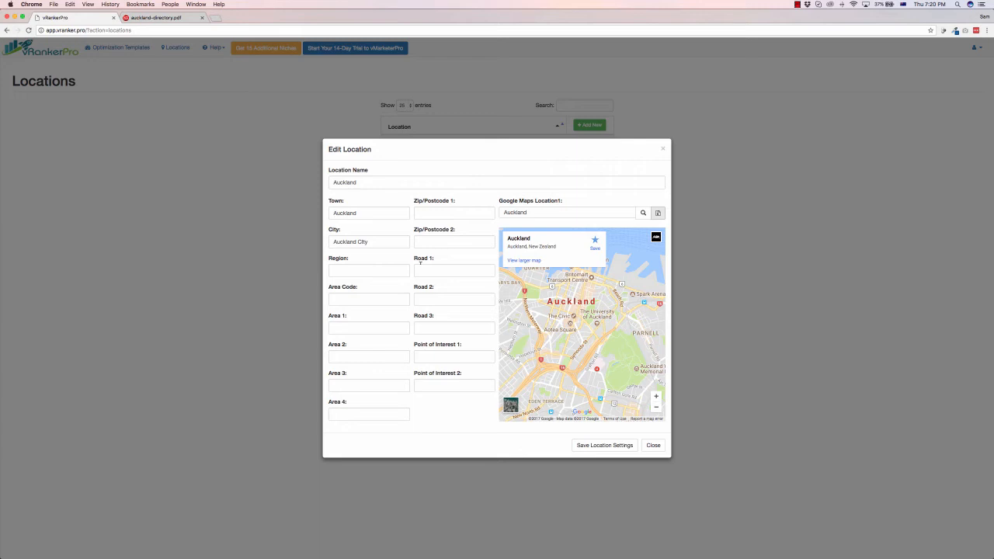
Fill in the remaining Auckland details, including 'ritomart', and save the location settings.
{"action": "left_click", "coordinate": [454, 241]}
{"action": "type", "text": "B"}
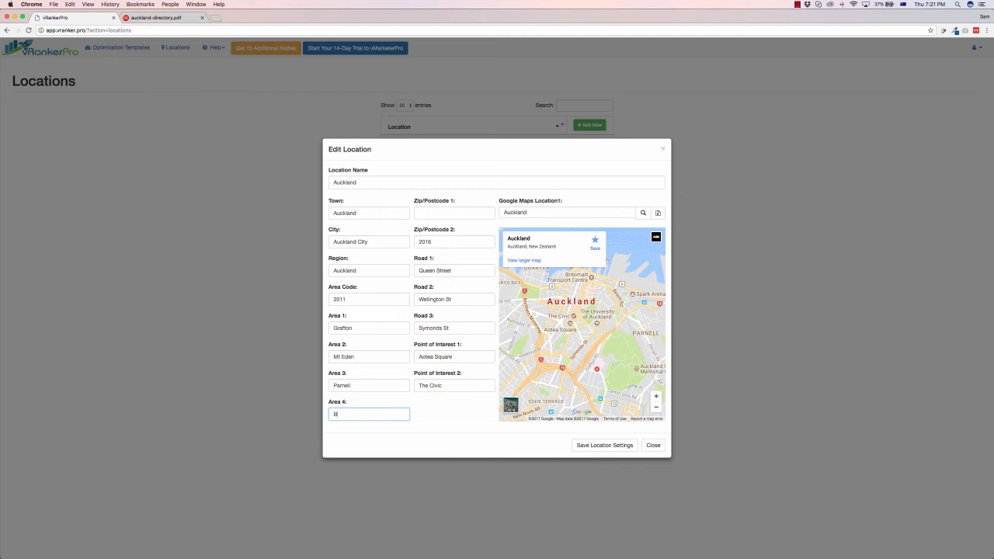
{"action": "type", "text": "ritomart"}
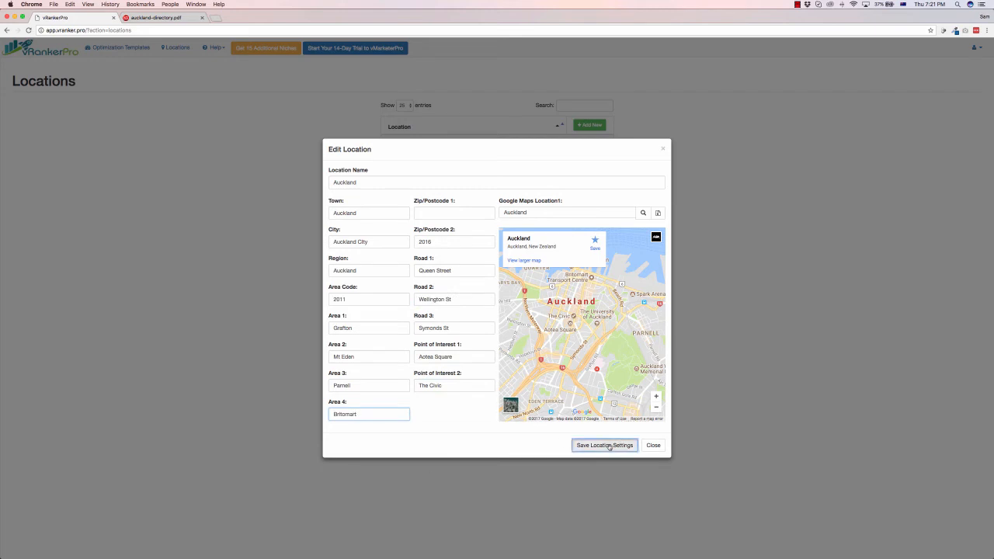
{"action": "left_click", "coordinate": [604, 445]}
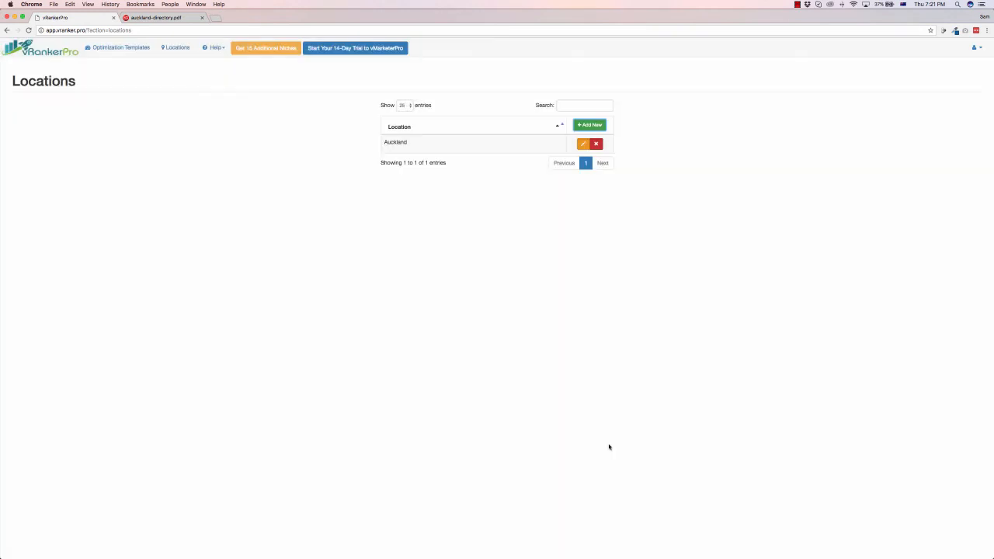
{"action": "mouse_move", "coordinate": [409, 150]}
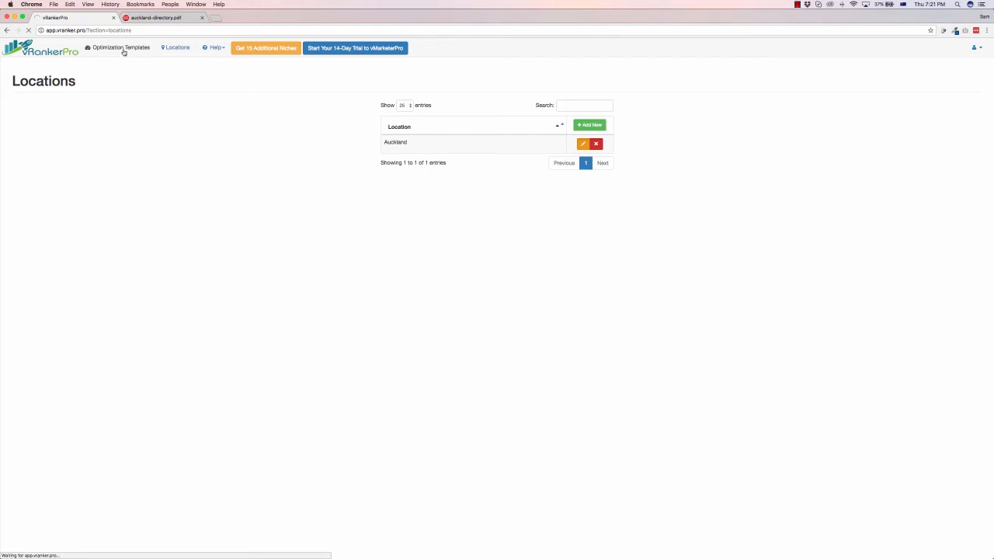
Go to the Optimization Templates page from the top navigation.
{"action": "left_click", "coordinate": [120, 47]}
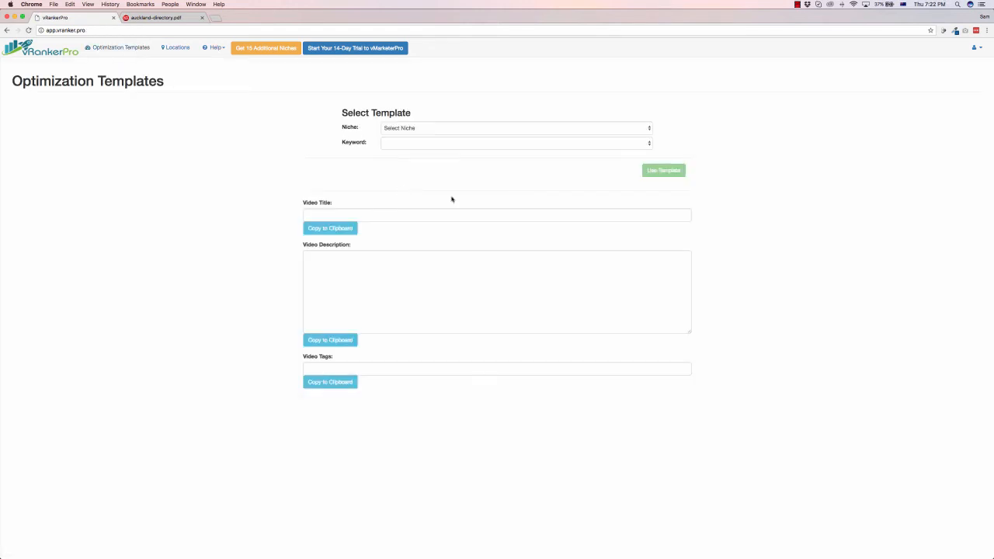
Select the Vets niche and 'Vets in TOWN' keyword, then use that template.
{"action": "left_click", "coordinate": [515, 127]}
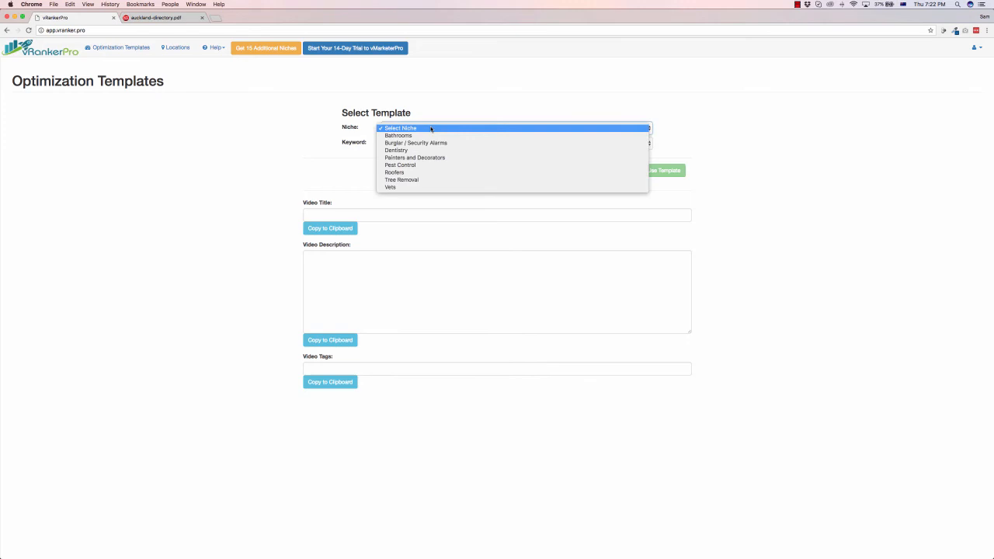
{"action": "mouse_move", "coordinate": [390, 187]}
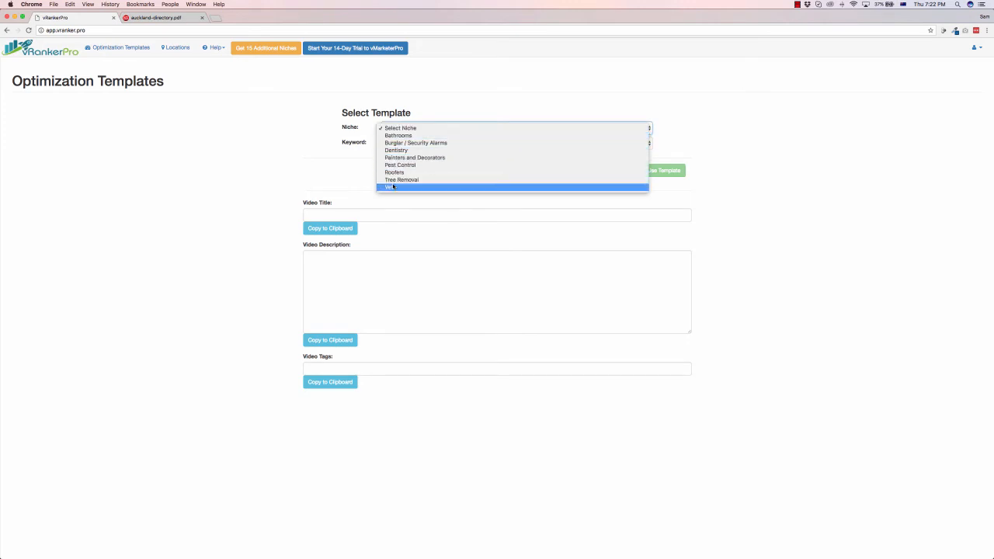
{"action": "left_click", "coordinate": [389, 186]}
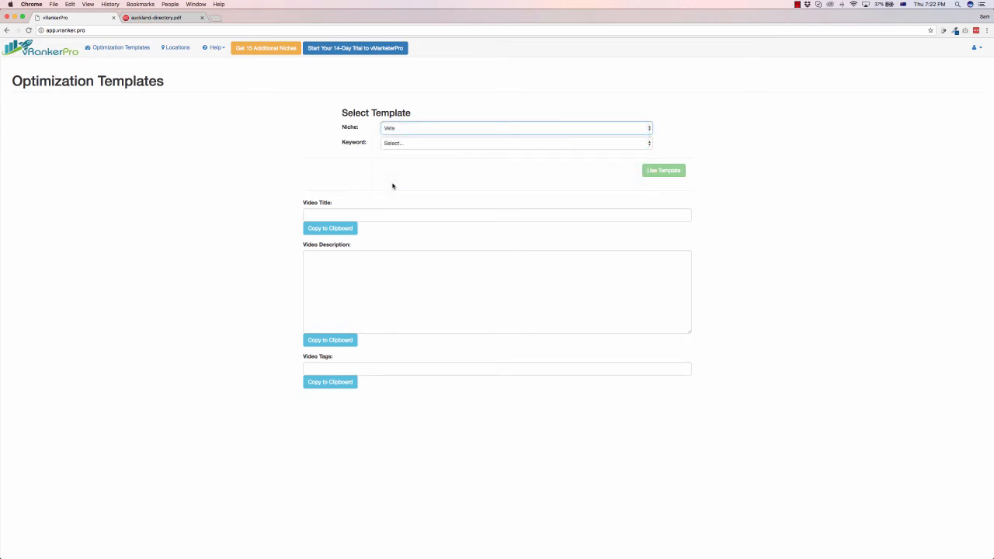
{"action": "left_click", "coordinate": [514, 142]}
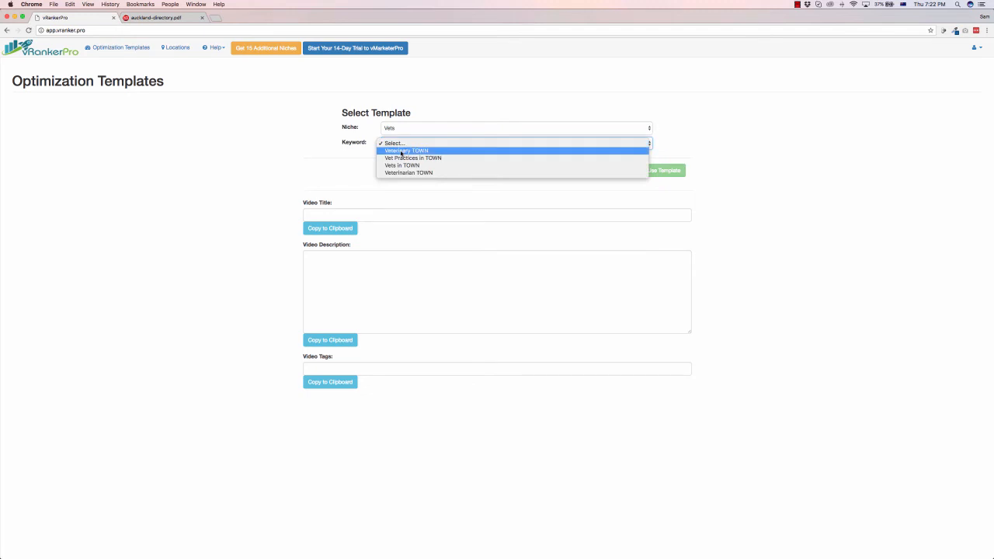
{"action": "mouse_move", "coordinate": [412, 158]}
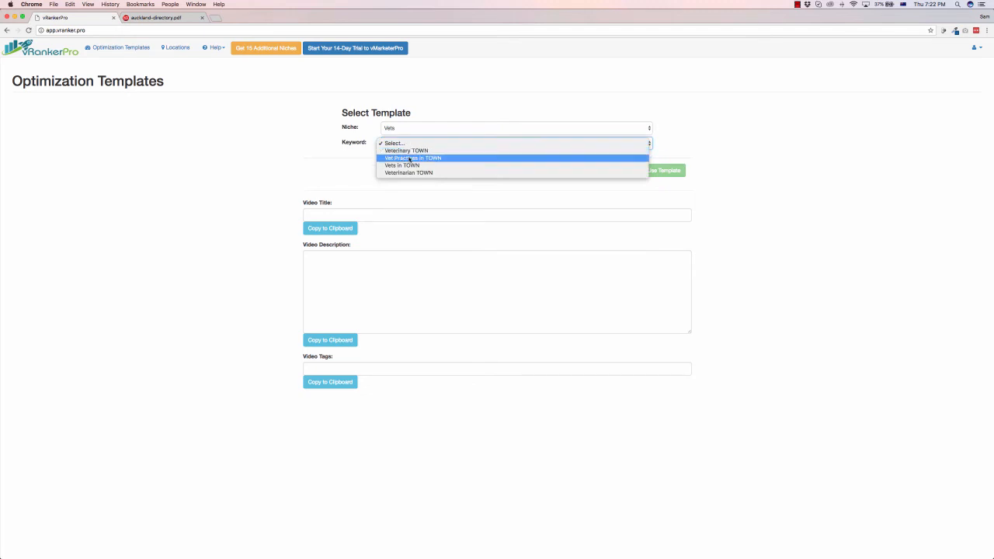
{"action": "mouse_move", "coordinate": [402, 165]}
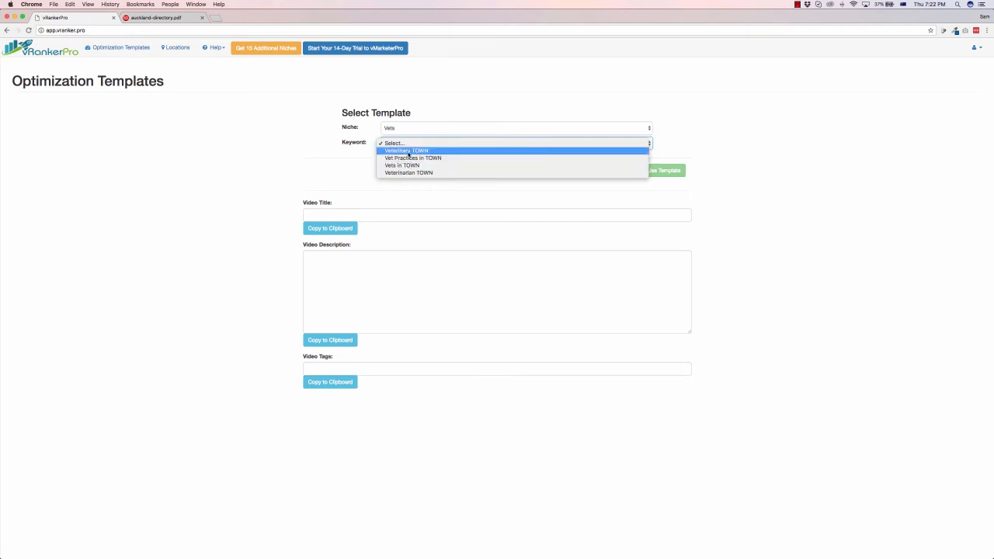
{"action": "left_click", "coordinate": [402, 165]}
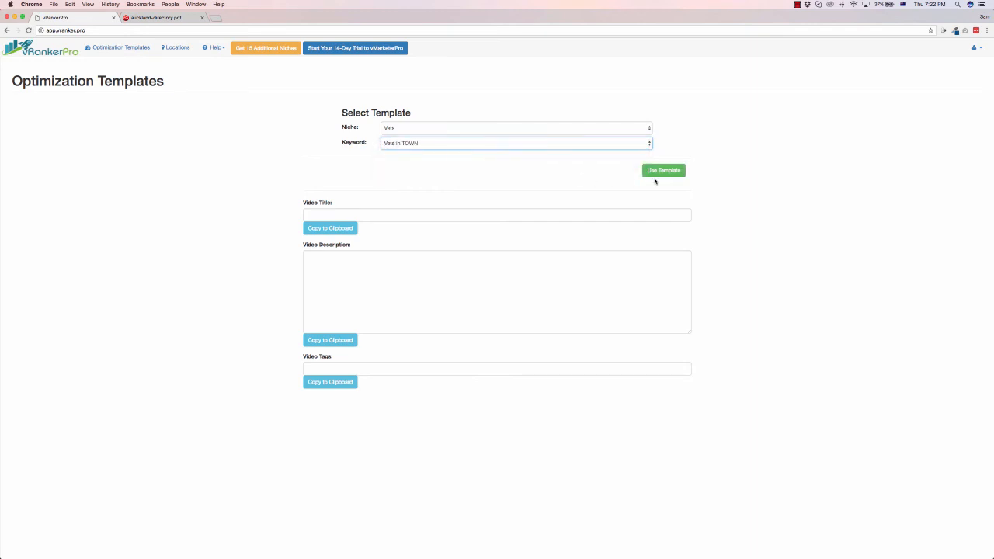
{"action": "left_click", "coordinate": [663, 170]}
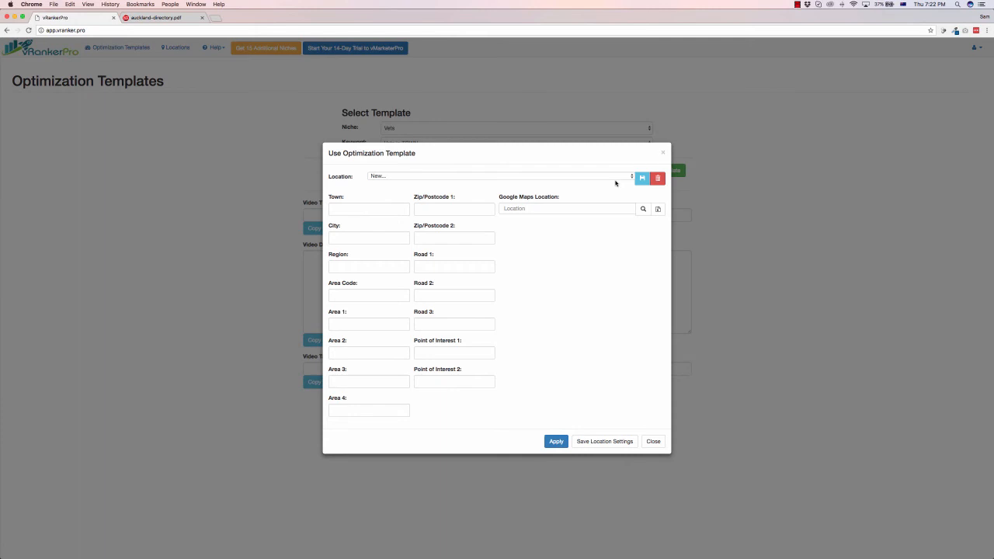
Pick Auckland as the template location and apply it to generate the Vets video text.
{"action": "left_click", "coordinate": [497, 176]}
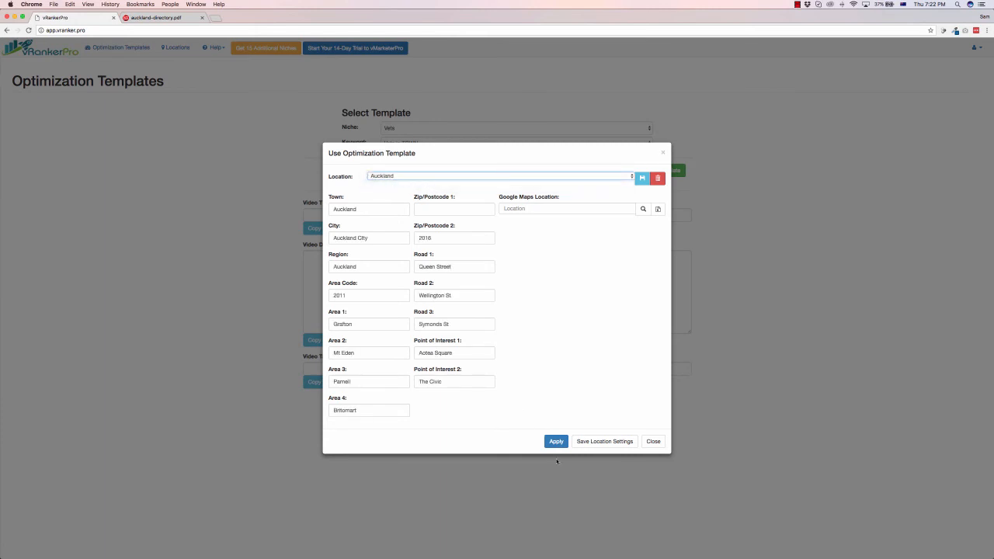
{"action": "left_click", "coordinate": [556, 442]}
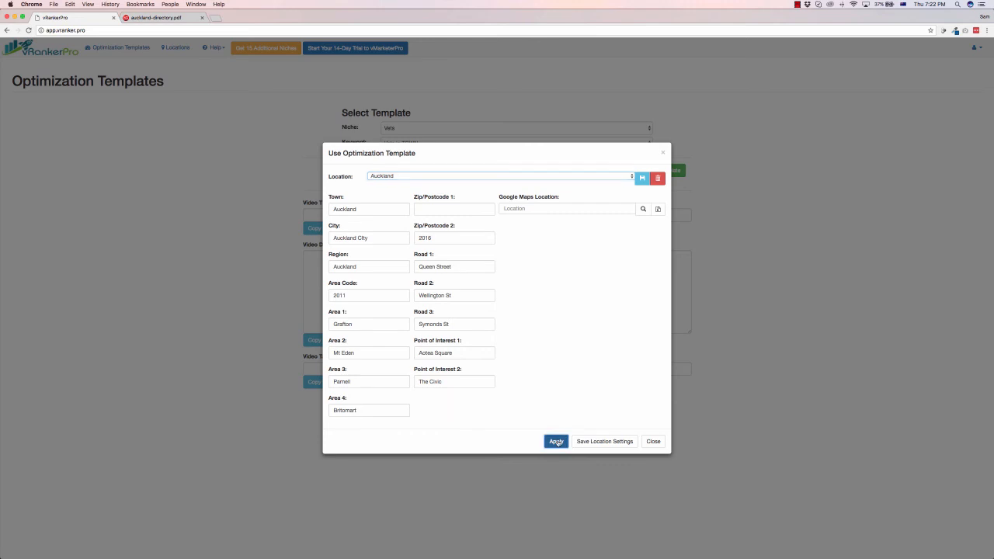
{"action": "left_click", "coordinate": [556, 441]}
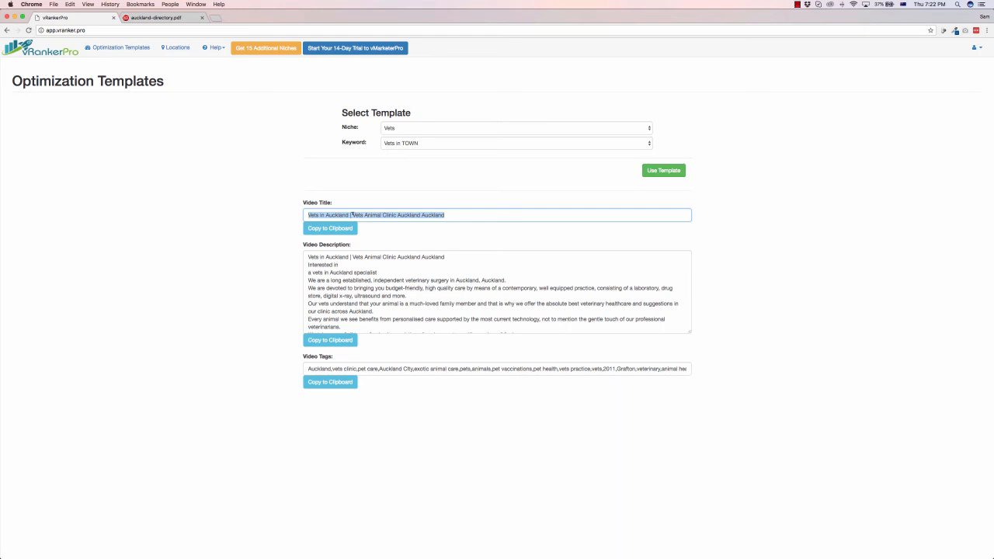
{"action": "scroll", "scroll_direction": "down", "scroll_amount": 3}
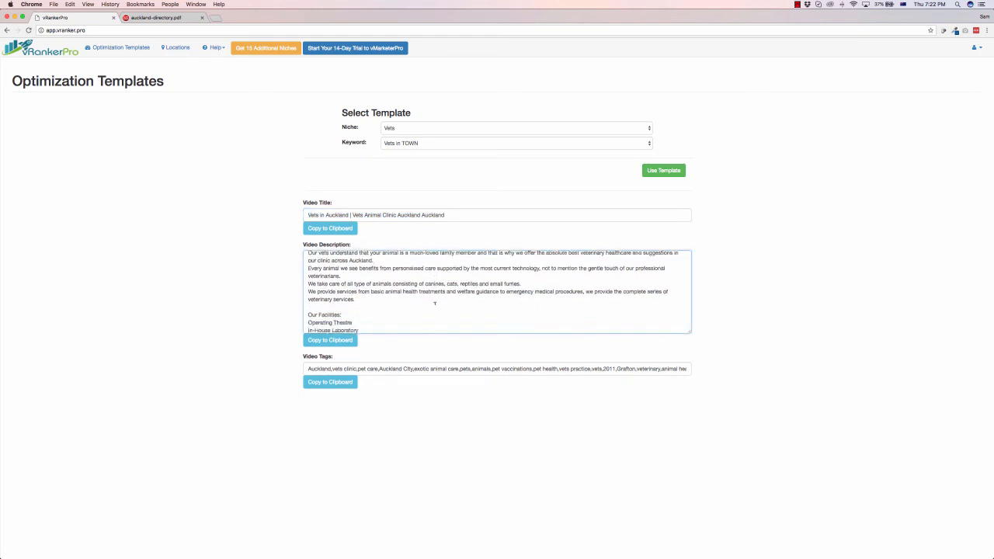
{"action": "scroll", "scroll_direction": "down", "scroll_amount": 3}
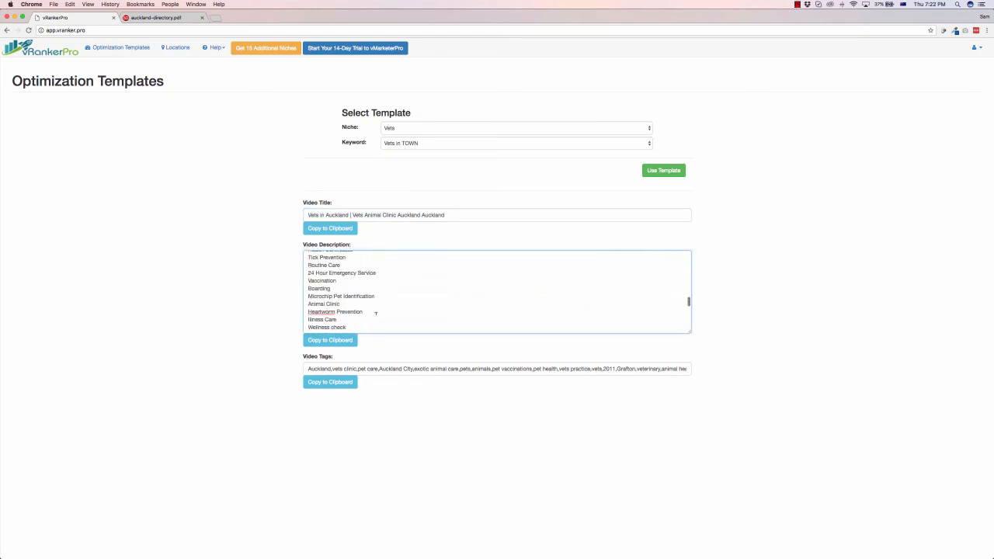
{"action": "scroll", "scroll_direction": "down", "scroll_amount": 3}
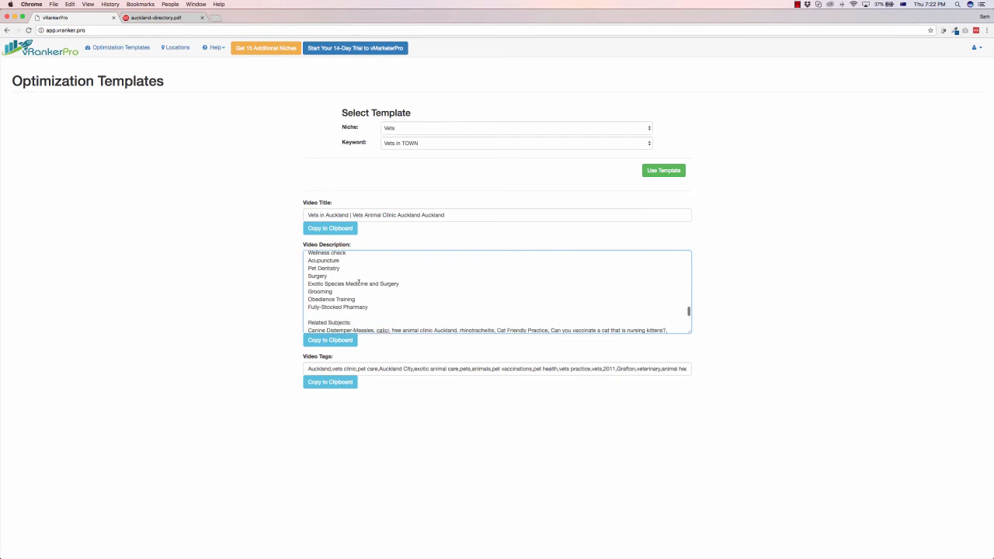
{"action": "scroll", "scroll_direction": "down", "scroll_amount": 3}
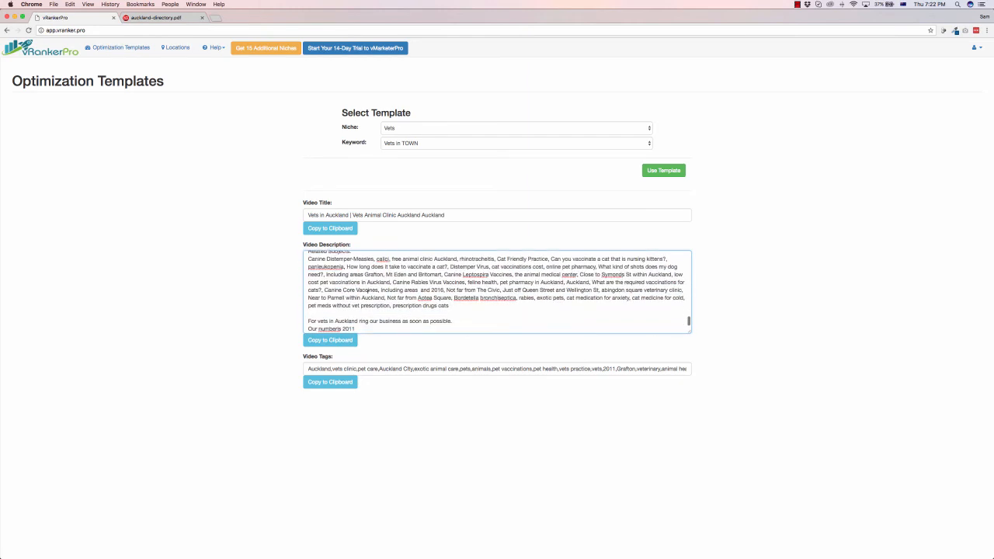